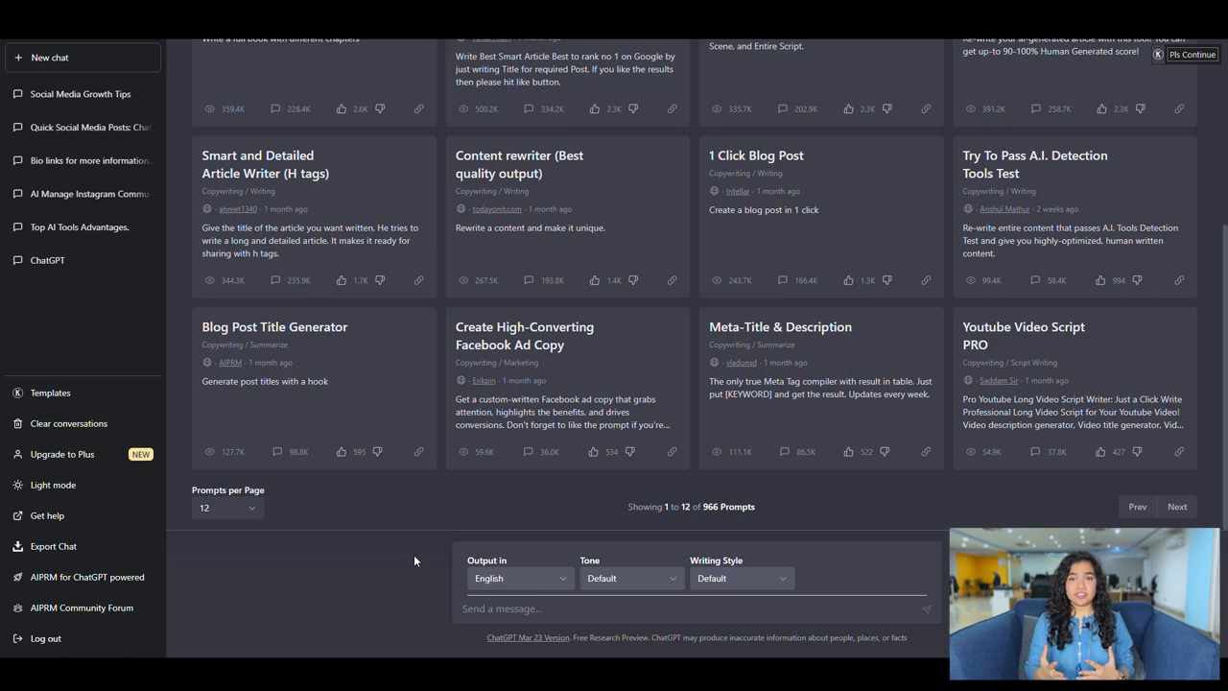
mouse_move(445, 581)
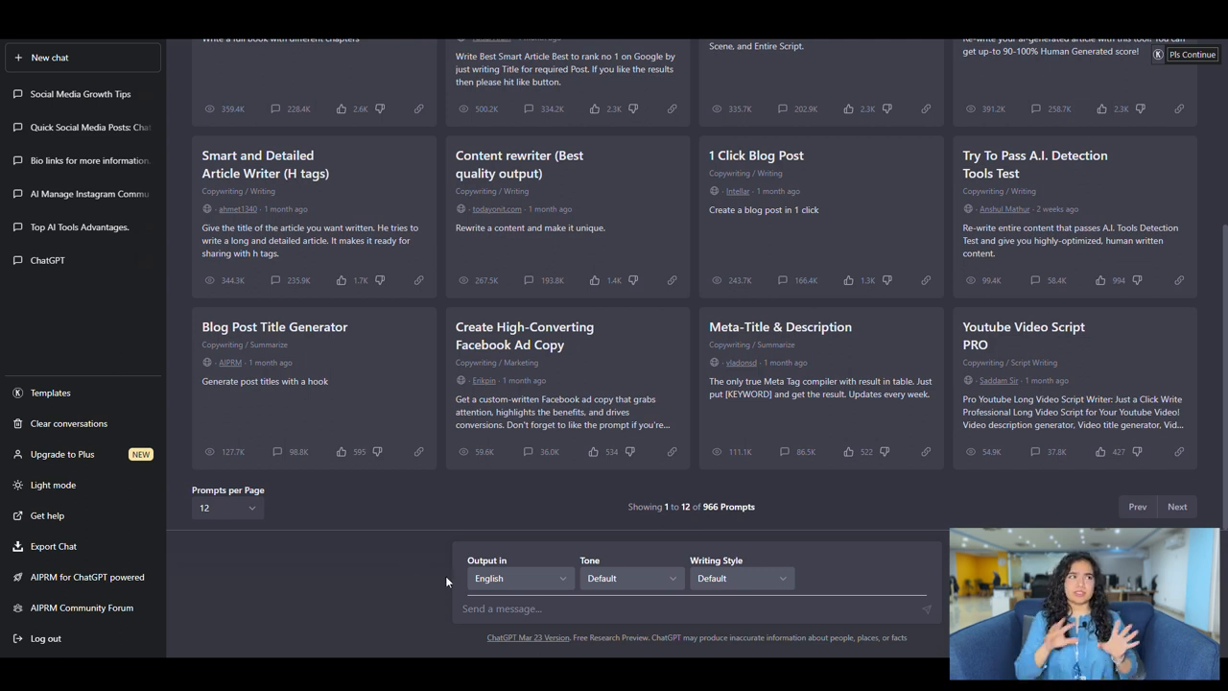
Write the prompt 'Give me 30 tips on how to grow your social media' in the message box.
text(Give me 30 tips on how to grow your social media)
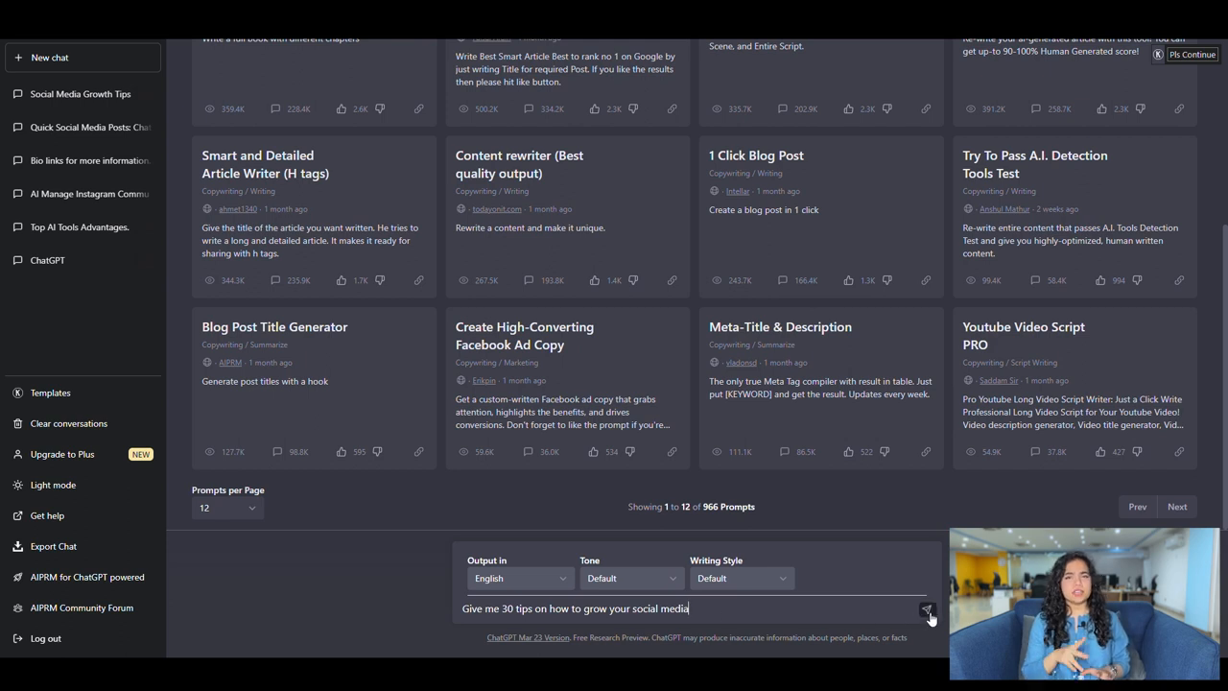
Send the prompt, review the 30 tips, then regenerate the response for a fresh list.
click(926, 610)
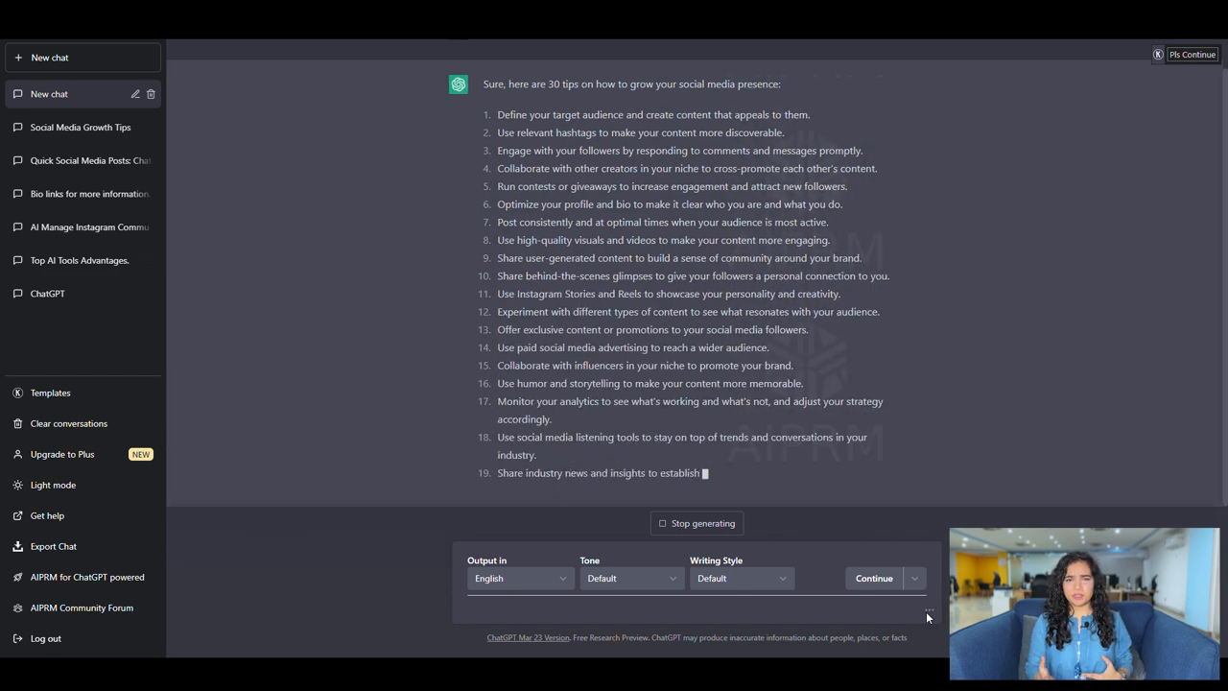
scroll(down, 3)
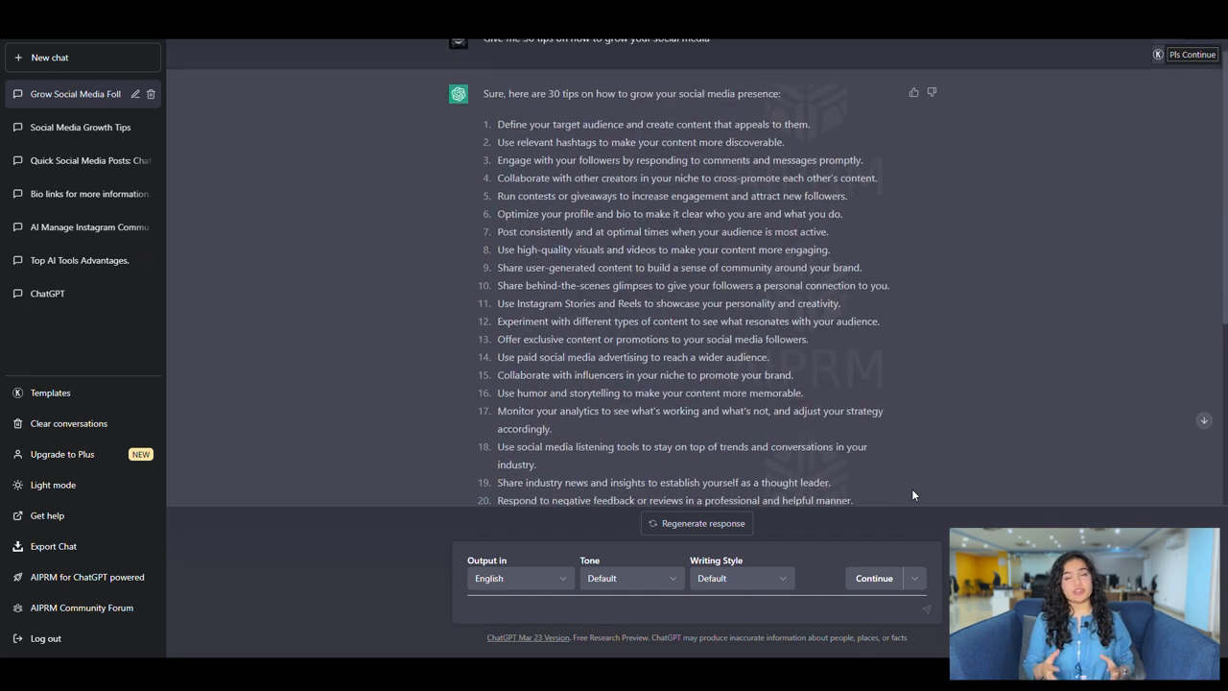
scroll(down, 3)
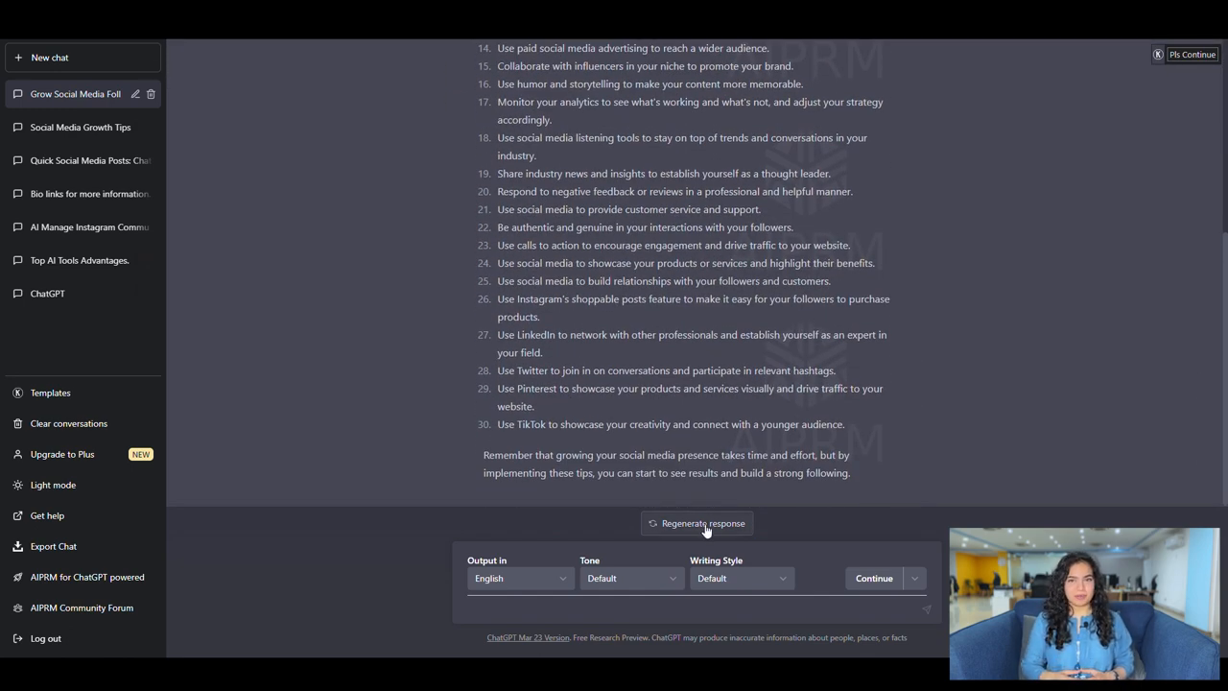
click(702, 522)
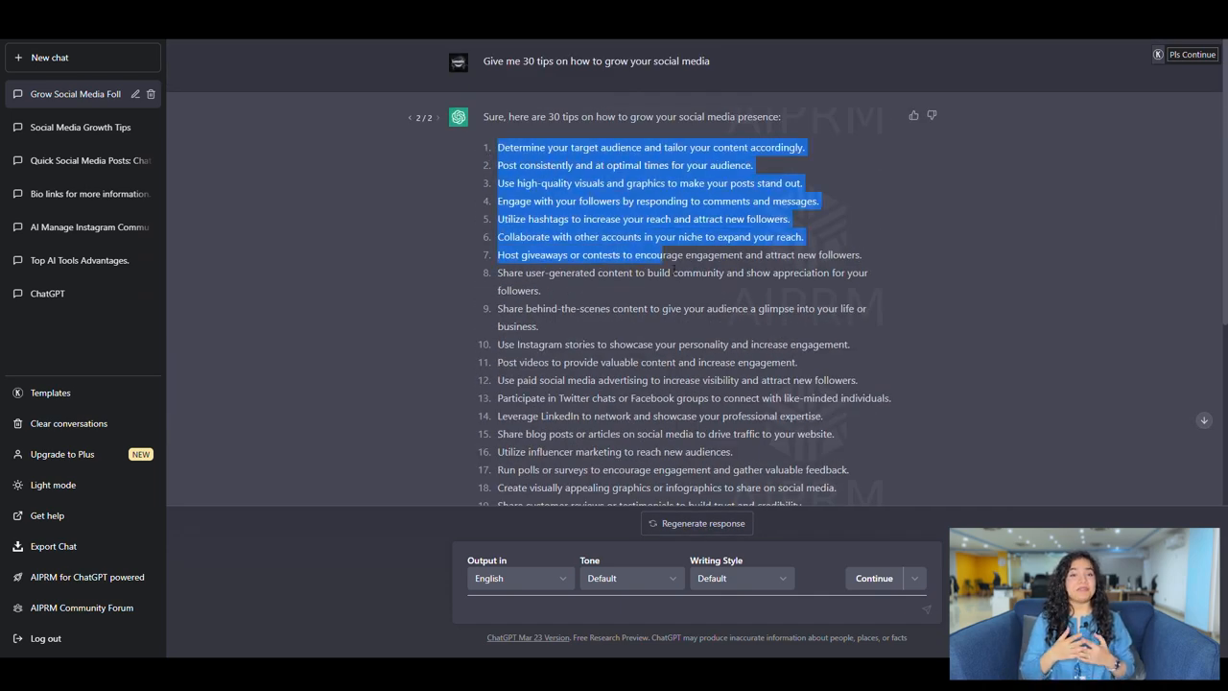
scroll(down, 3)
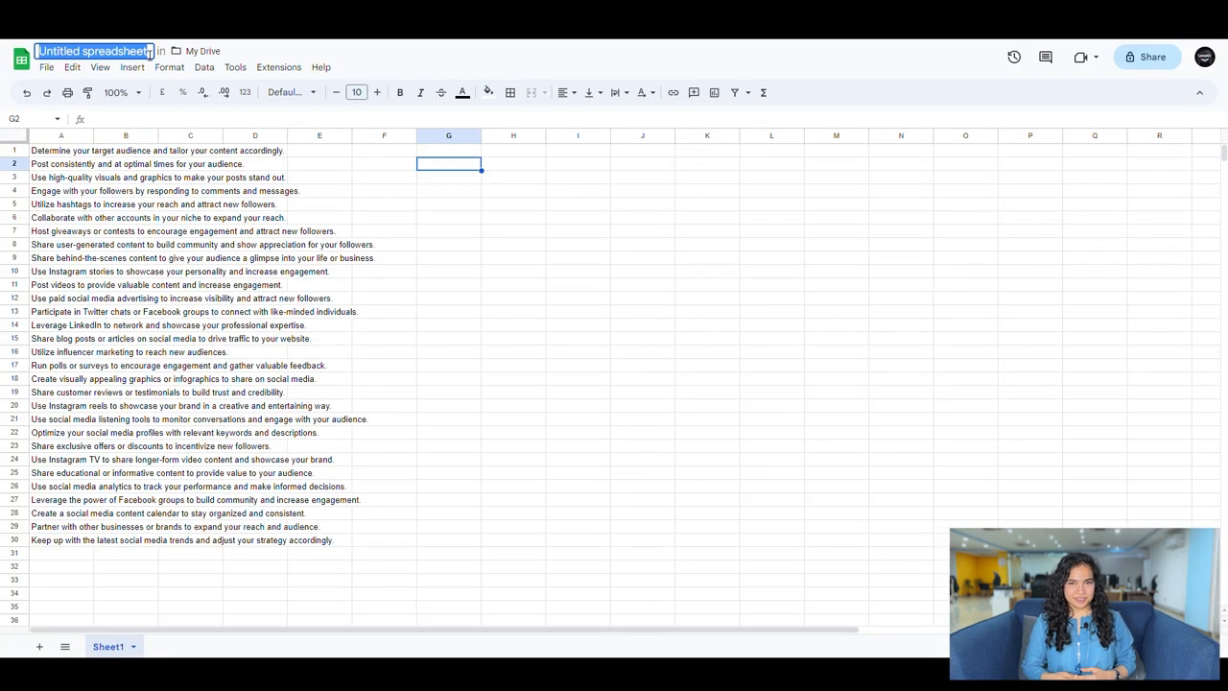
Title the spreadsheet '30 tips on how to grow your social media' and choose a File menu action.
text(30 tips on how to grow your social media)
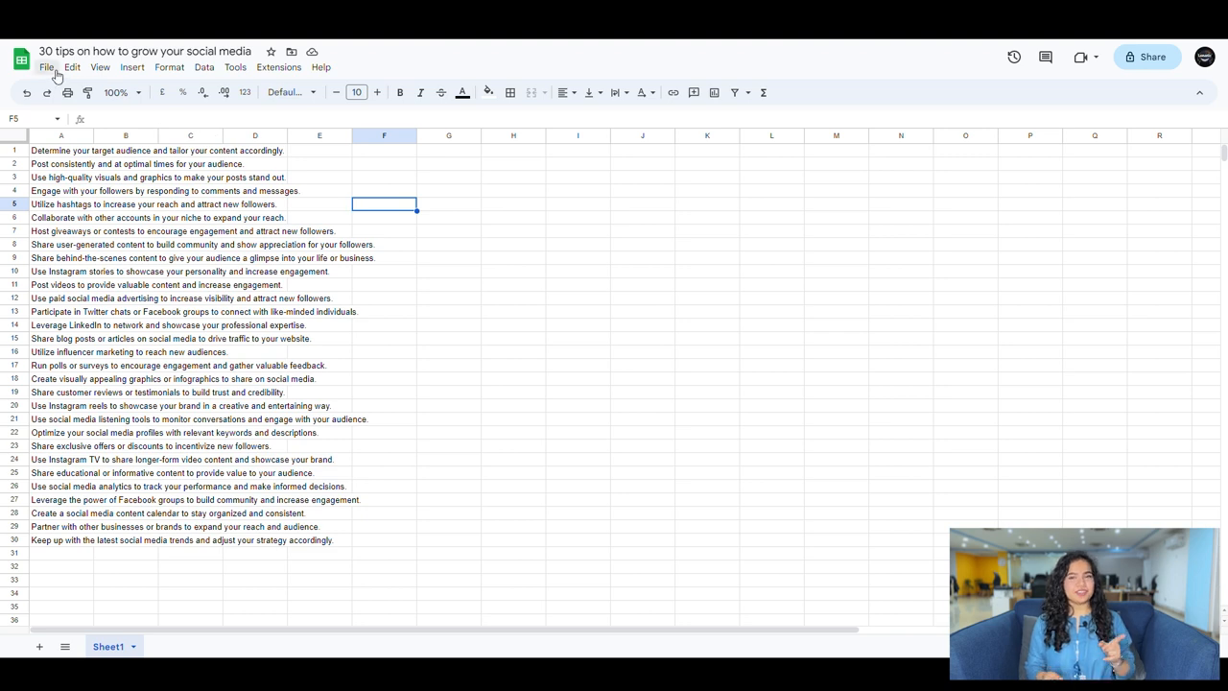
click(46, 67)
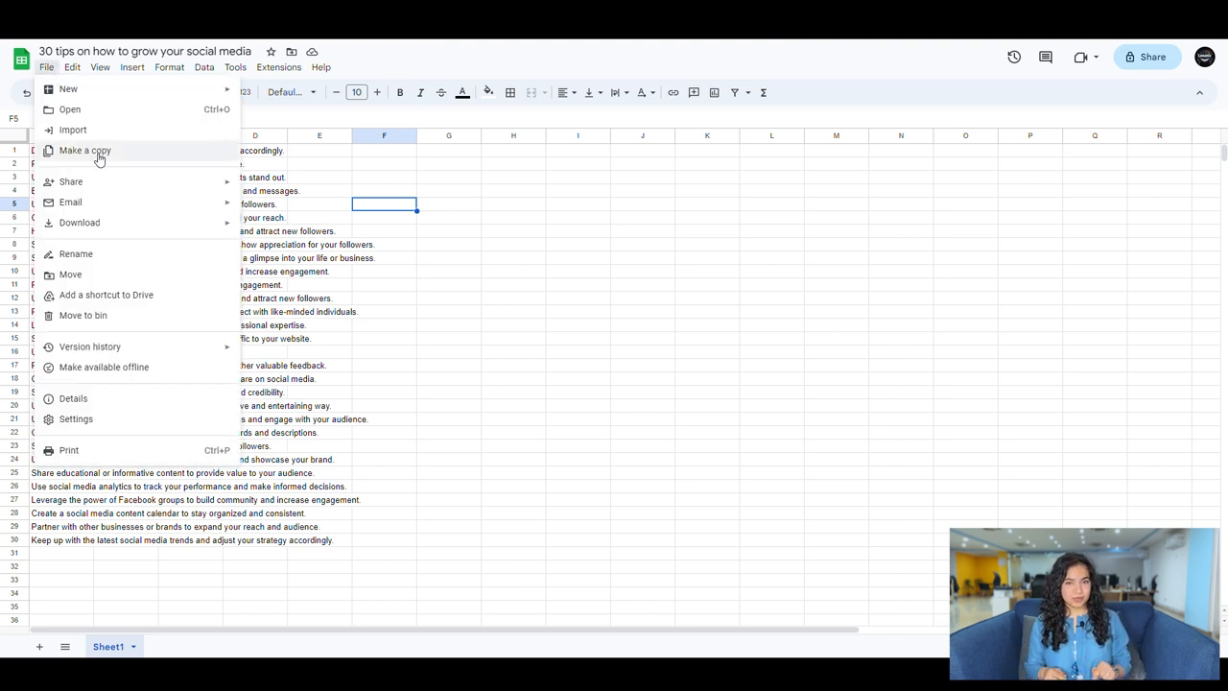
click(81, 222)
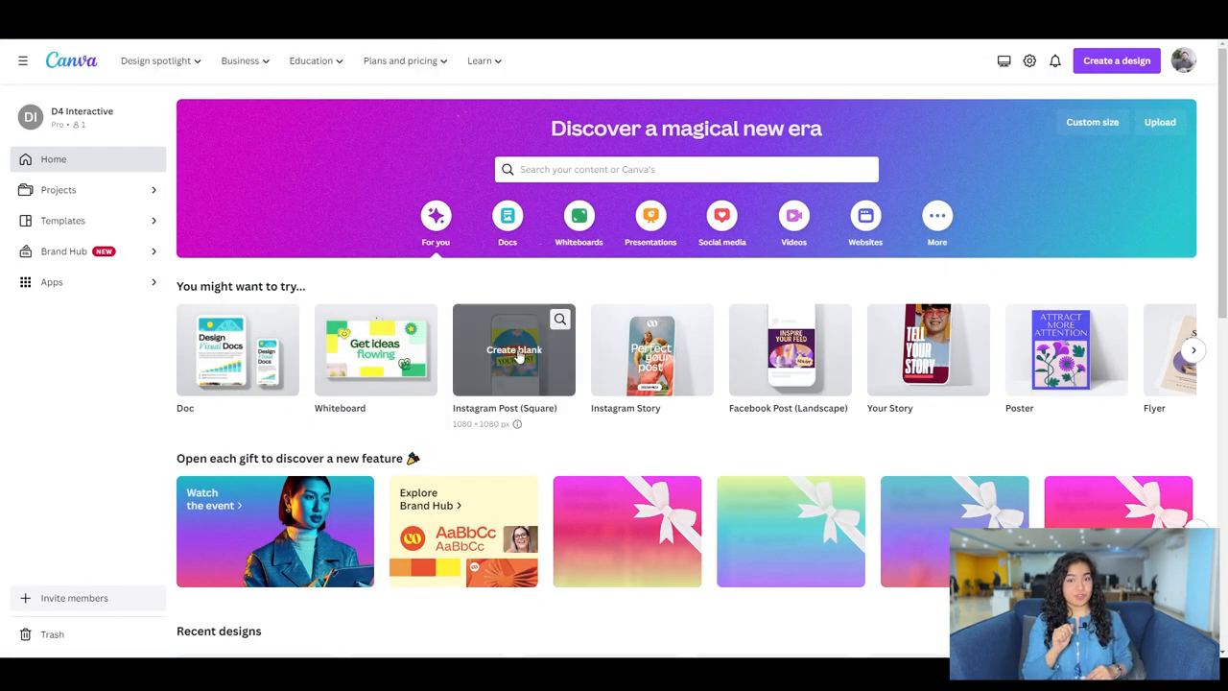
Create a blank Instagram Post (Square) design and search the templates for 'tips'.
click(514, 349)
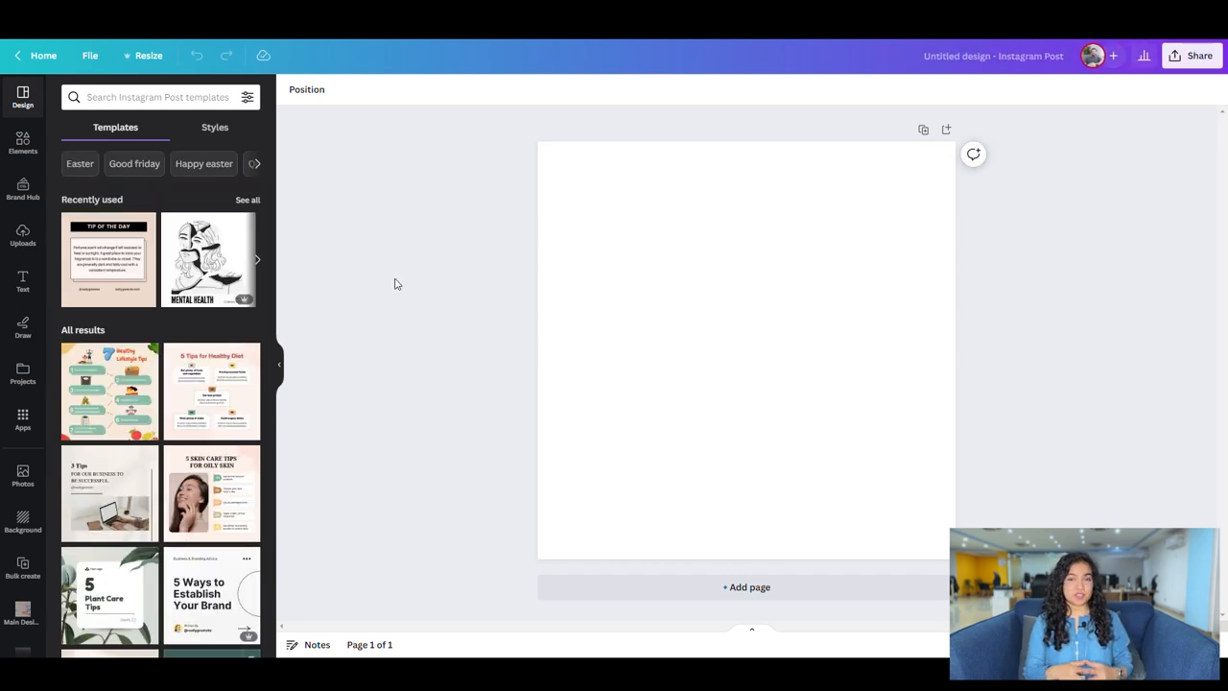
click(154, 96)
text(tips)
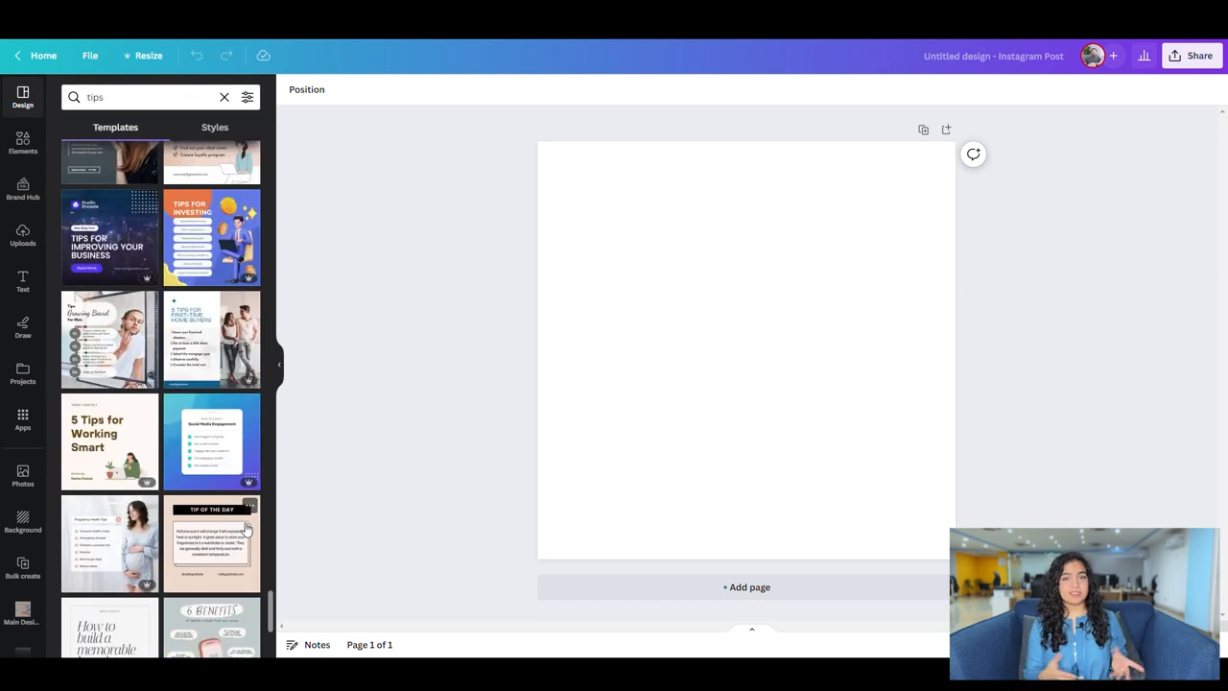
Apply the Tip of the Day template, retitle it 'Tips to Grow on Social Media' and set contentstudio.io footer handles.
click(211, 541)
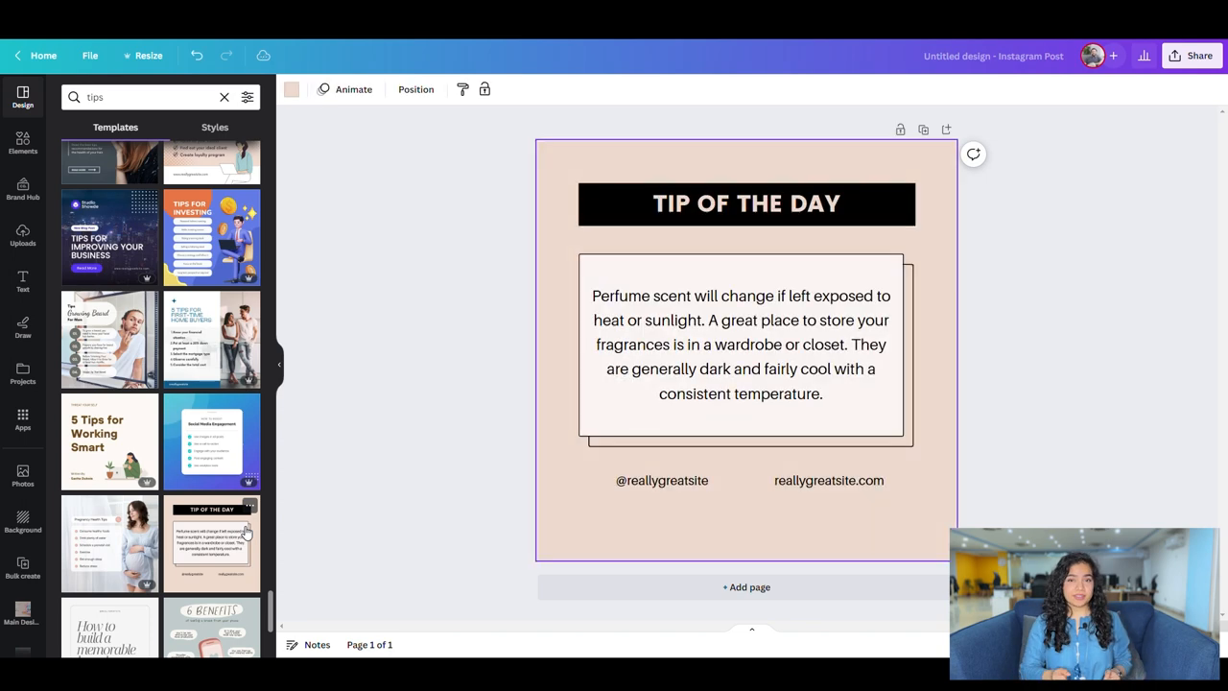
click(291, 91)
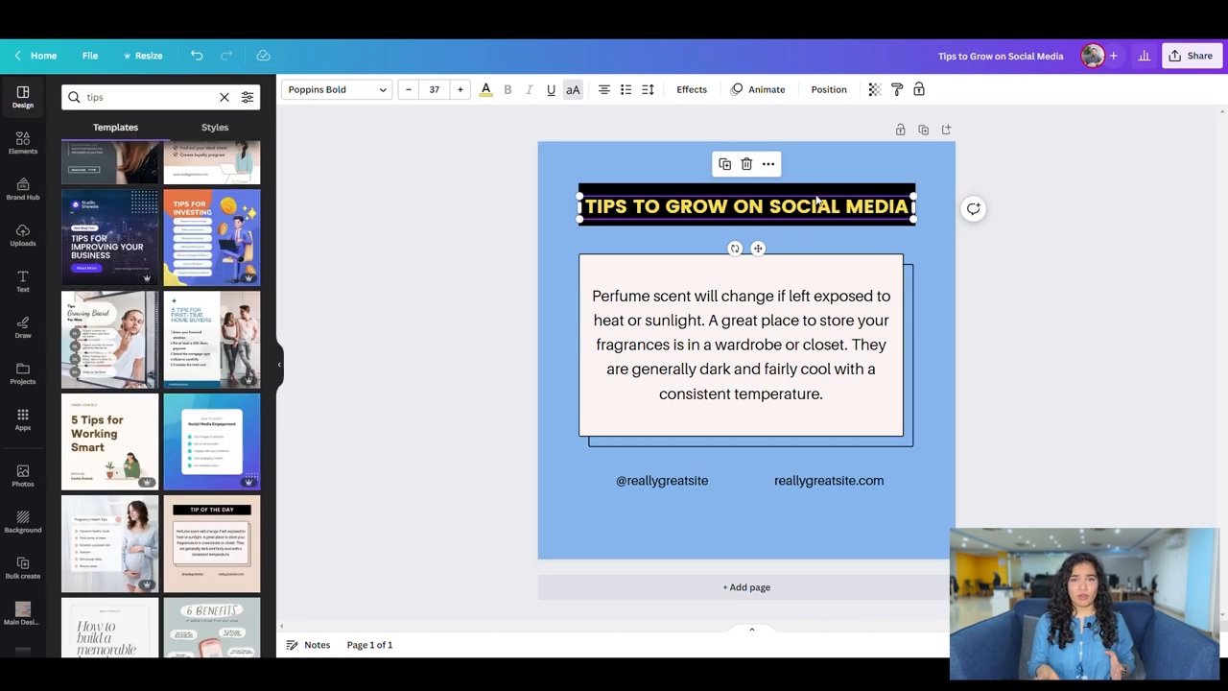
click(659, 480)
text(@contentstudioio)
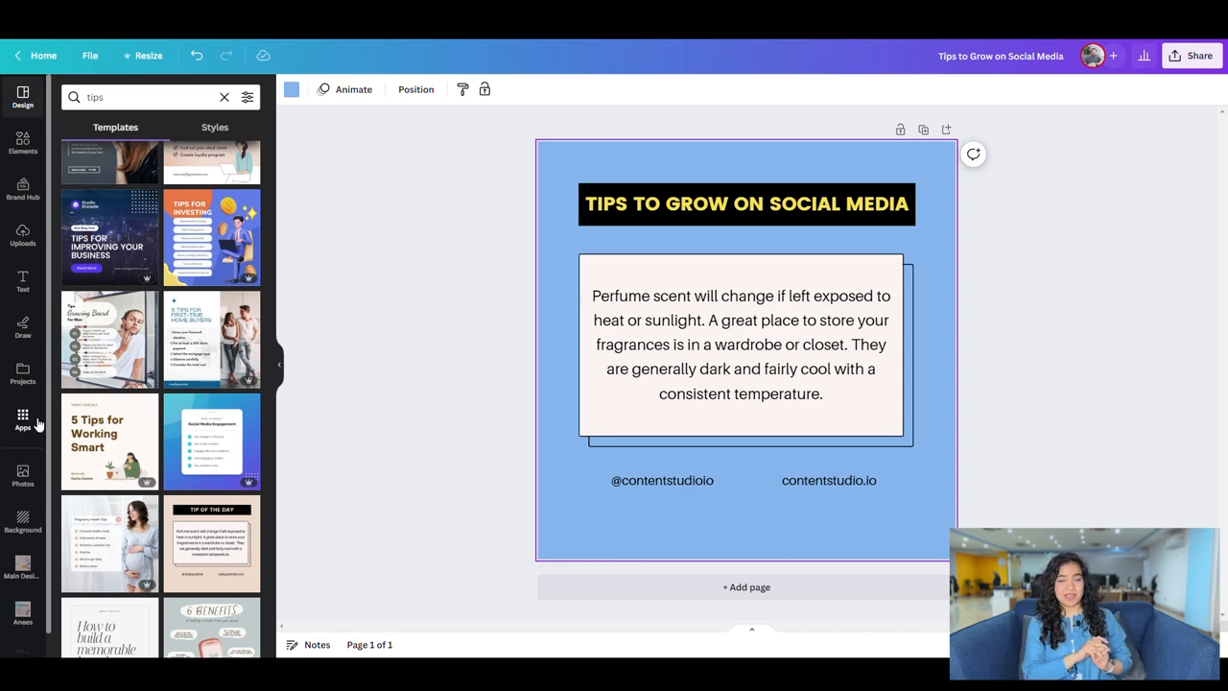
Launch Bulk create from the Apps panel and upload the tips spreadsheet as CSV data.
click(23, 418)
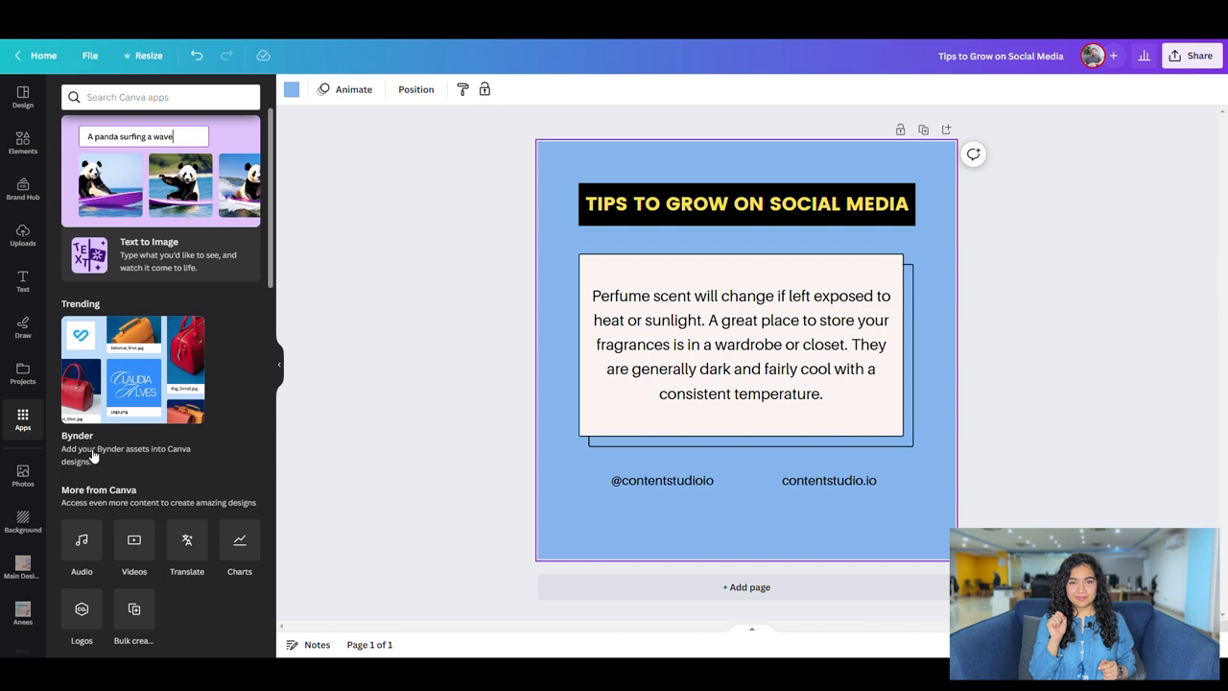
scroll(down, 3)
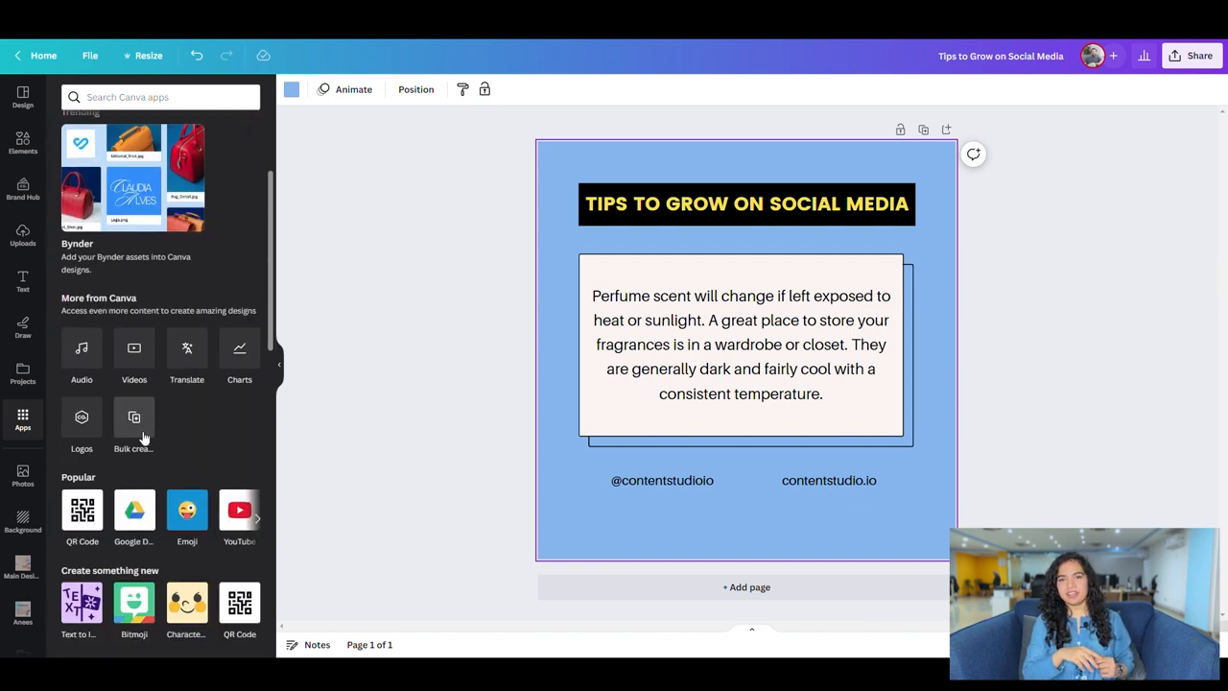
click(134, 422)
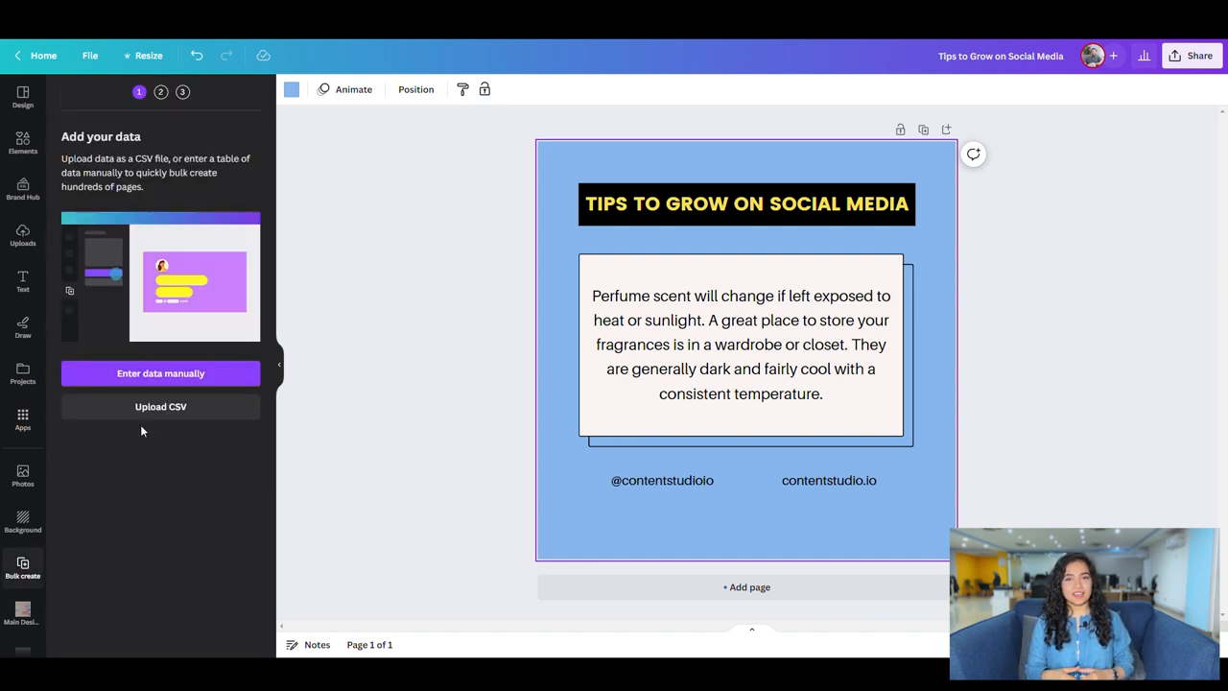
click(162, 406)
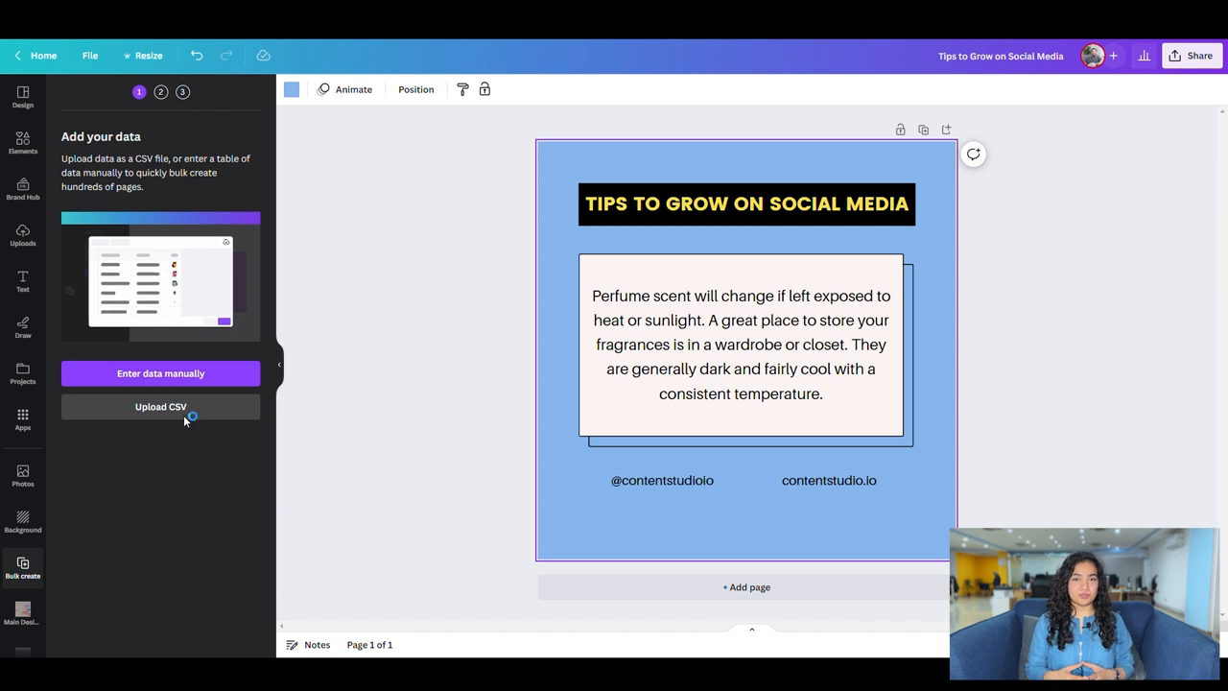
click(161, 373)
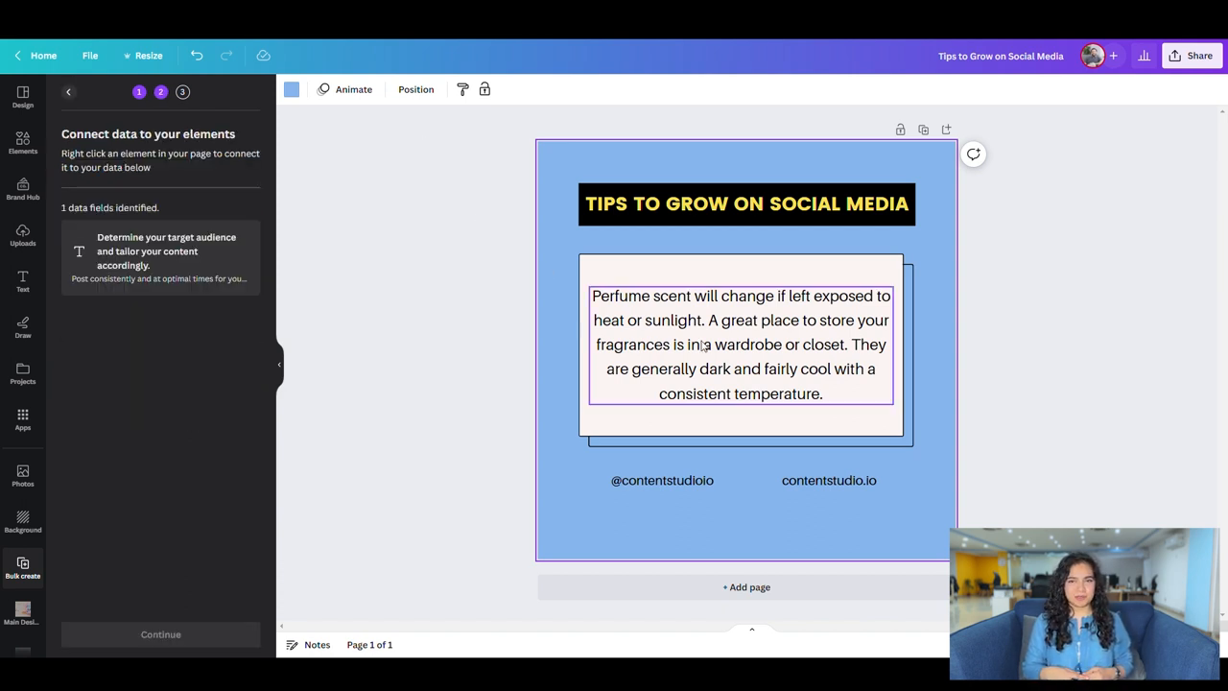
Connect the tip text box to the uploaded tips field and continue to row selection.
right_click(700, 346)
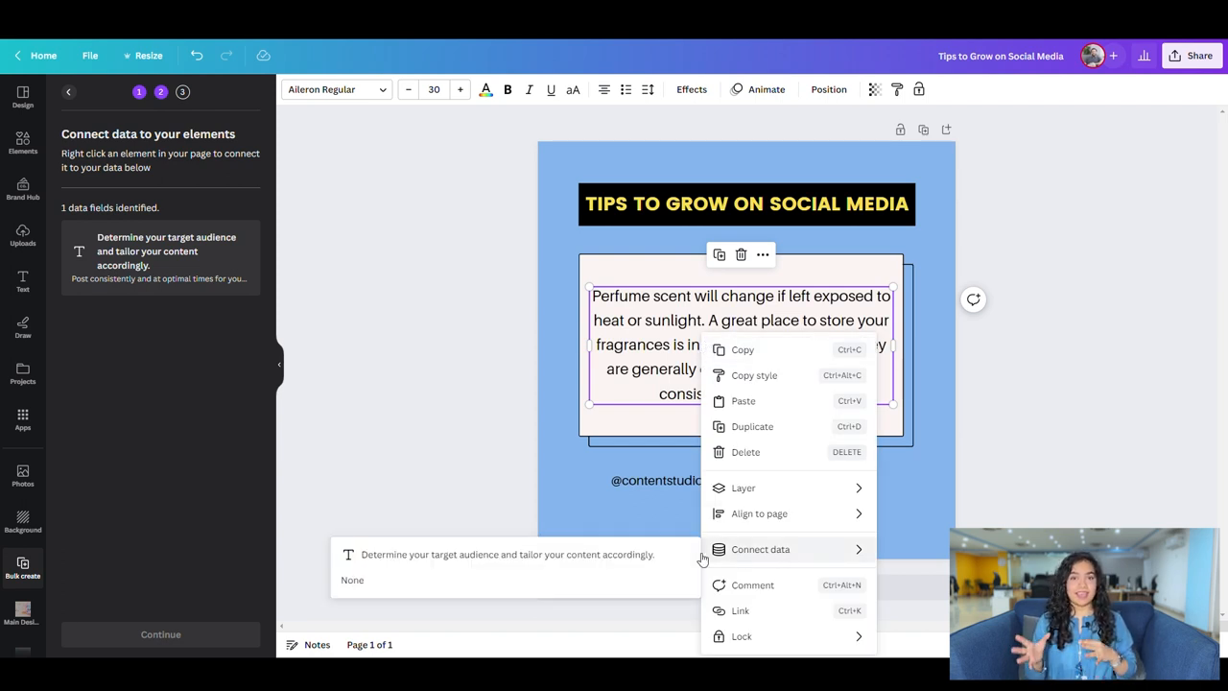
click(760, 549)
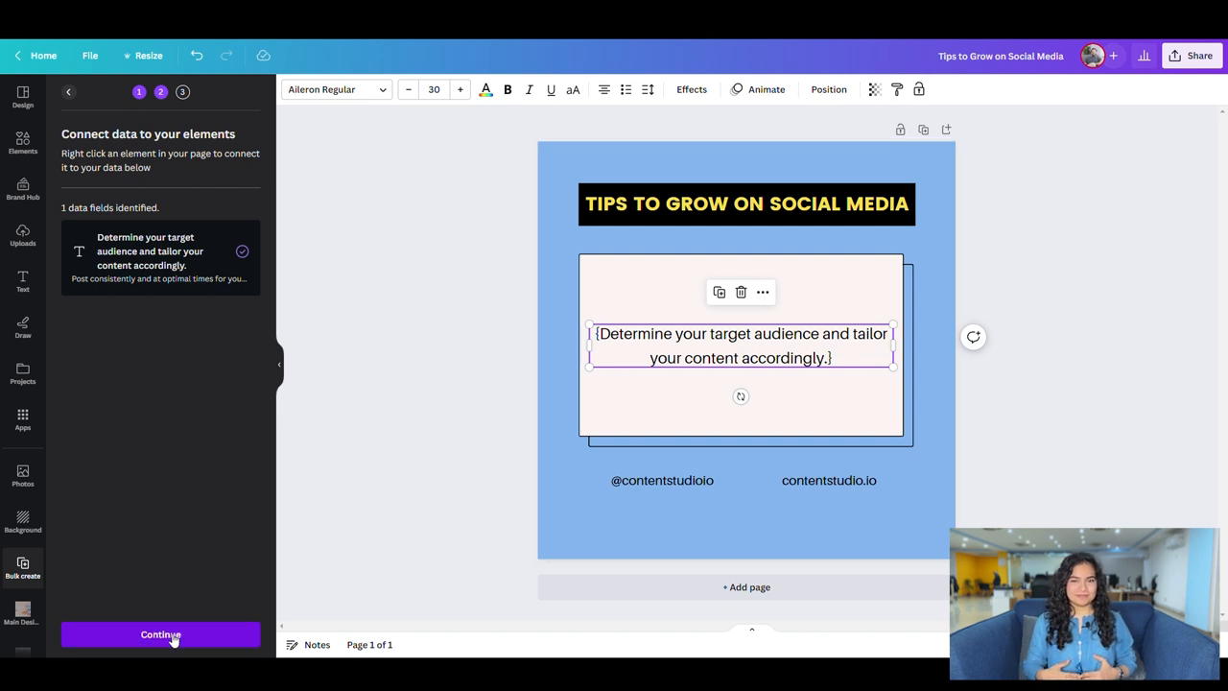
click(161, 633)
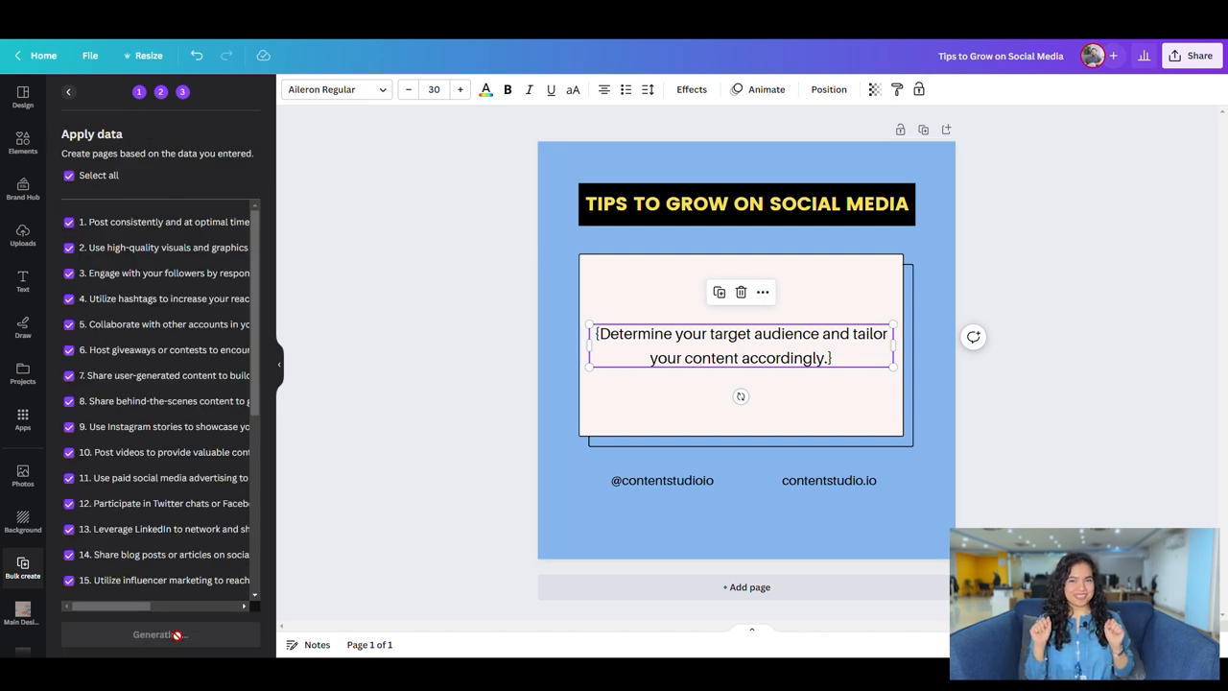
Generate the 29 tip pages, make page 10's background orange and recolour page 11's background.
click(159, 633)
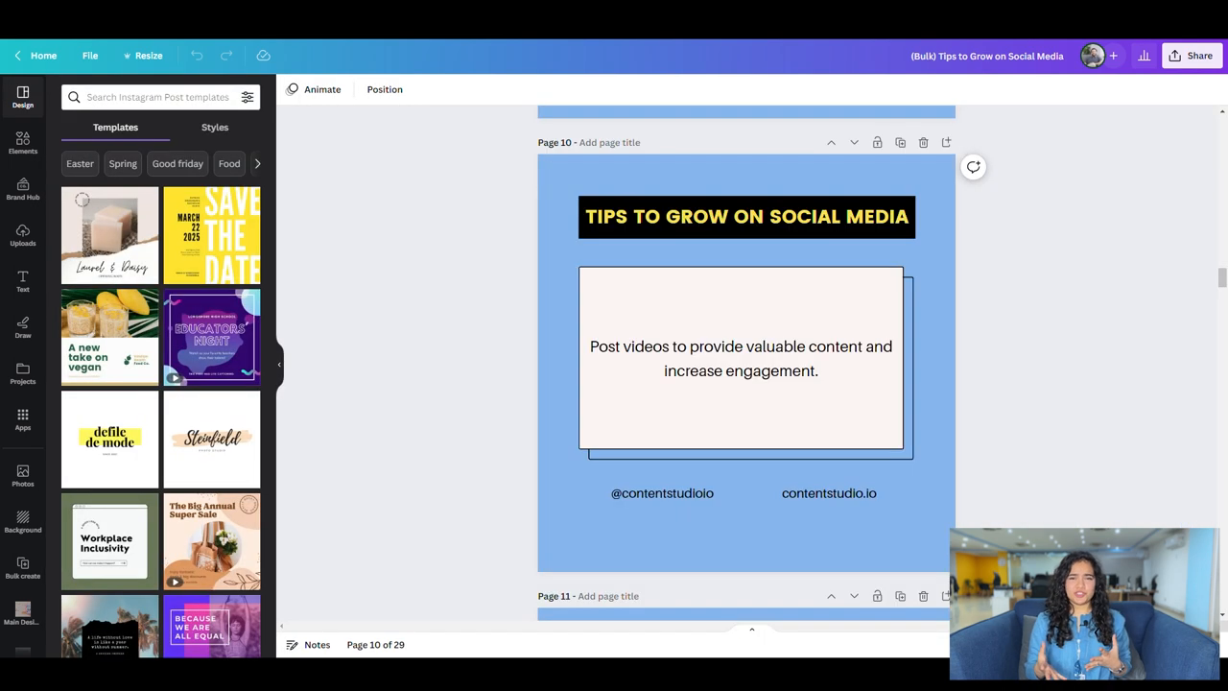
click(292, 90)
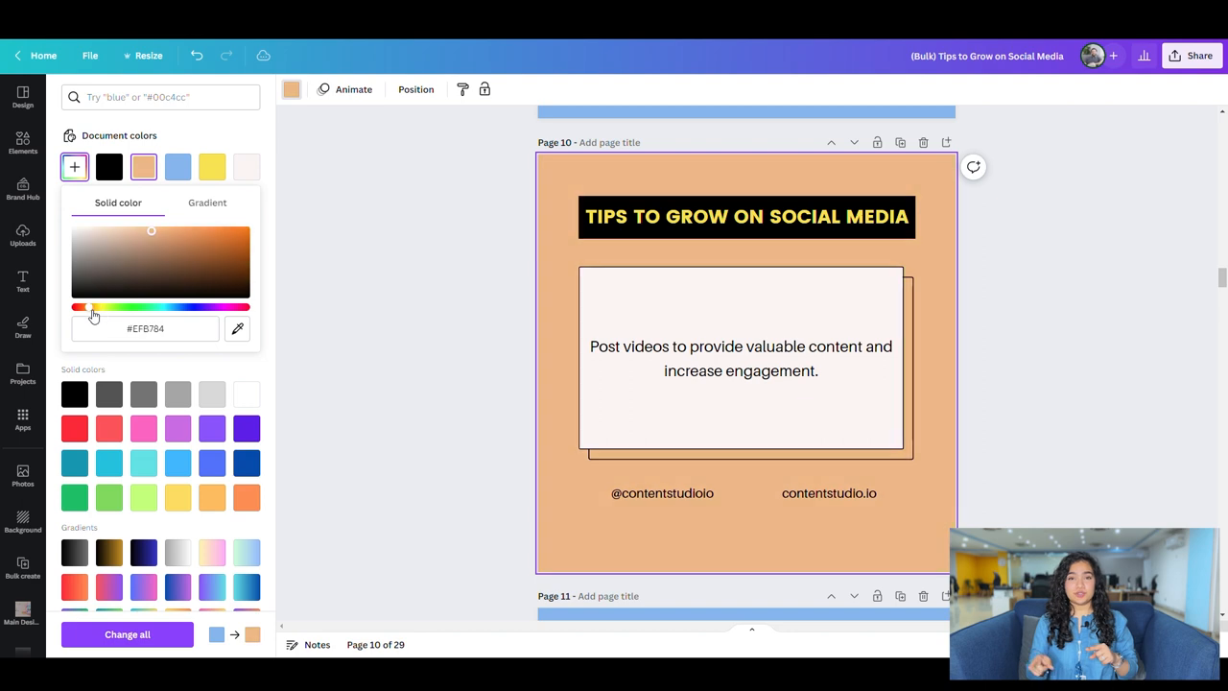
click(23, 96)
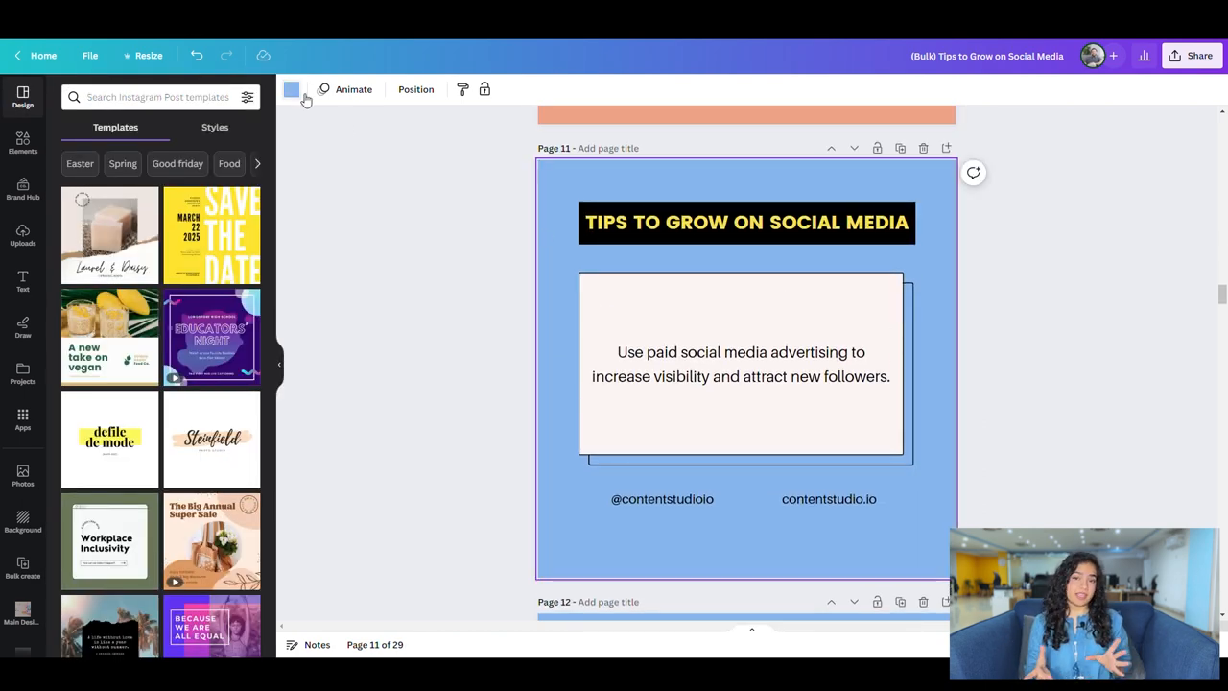
click(292, 88)
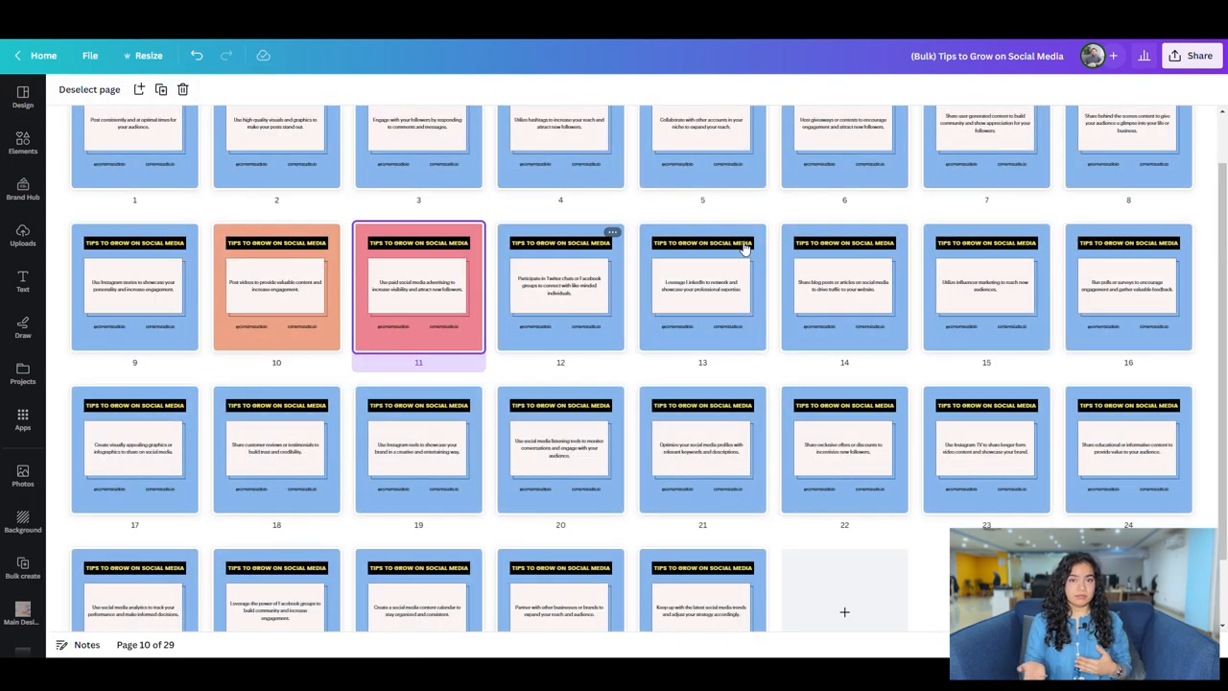
Download all 29 pages of the design as PNG via Share > Download.
click(1197, 56)
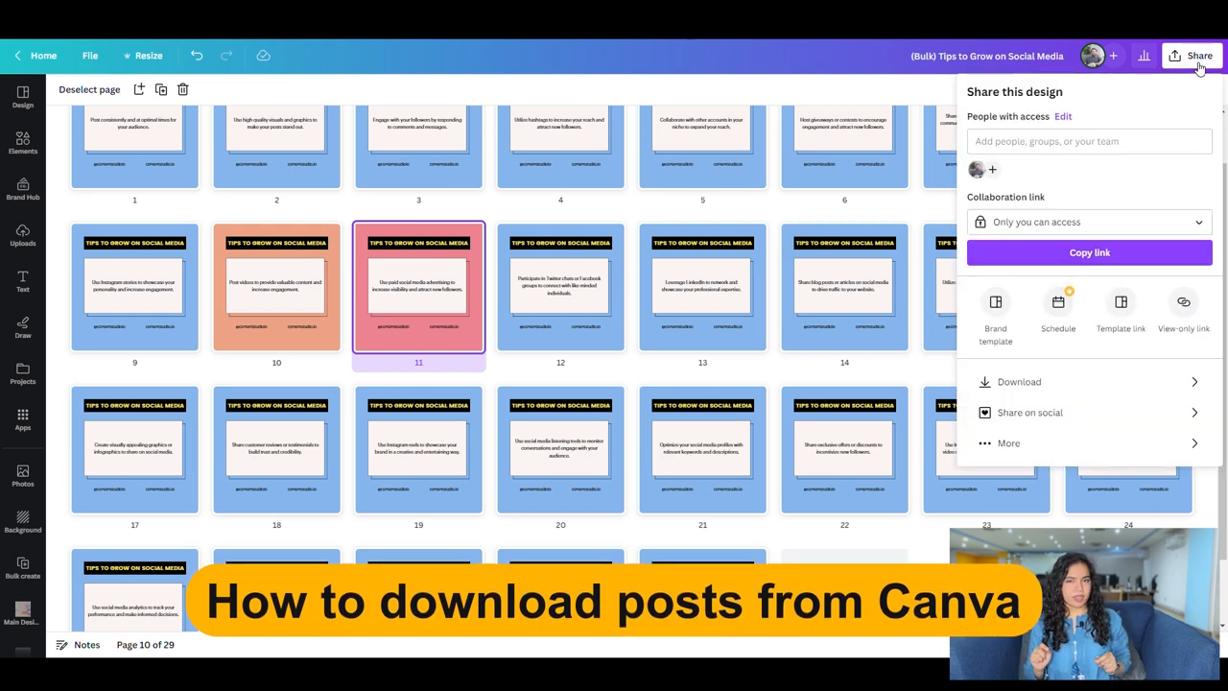
click(1018, 380)
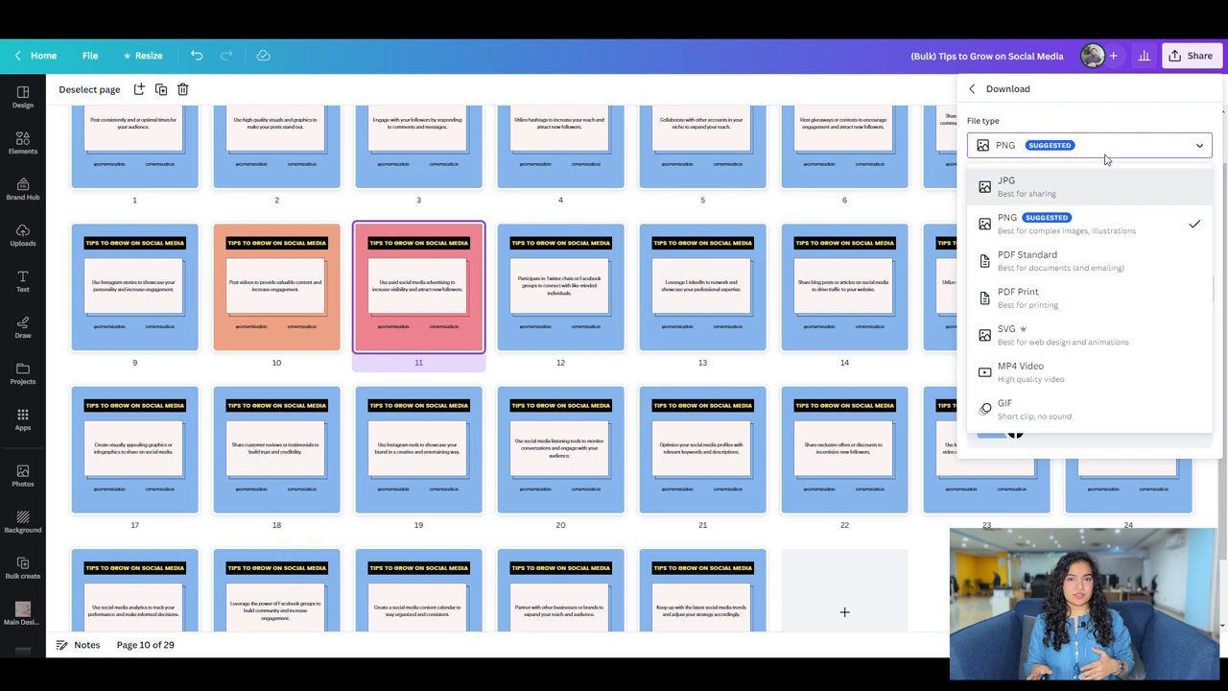
click(1089, 145)
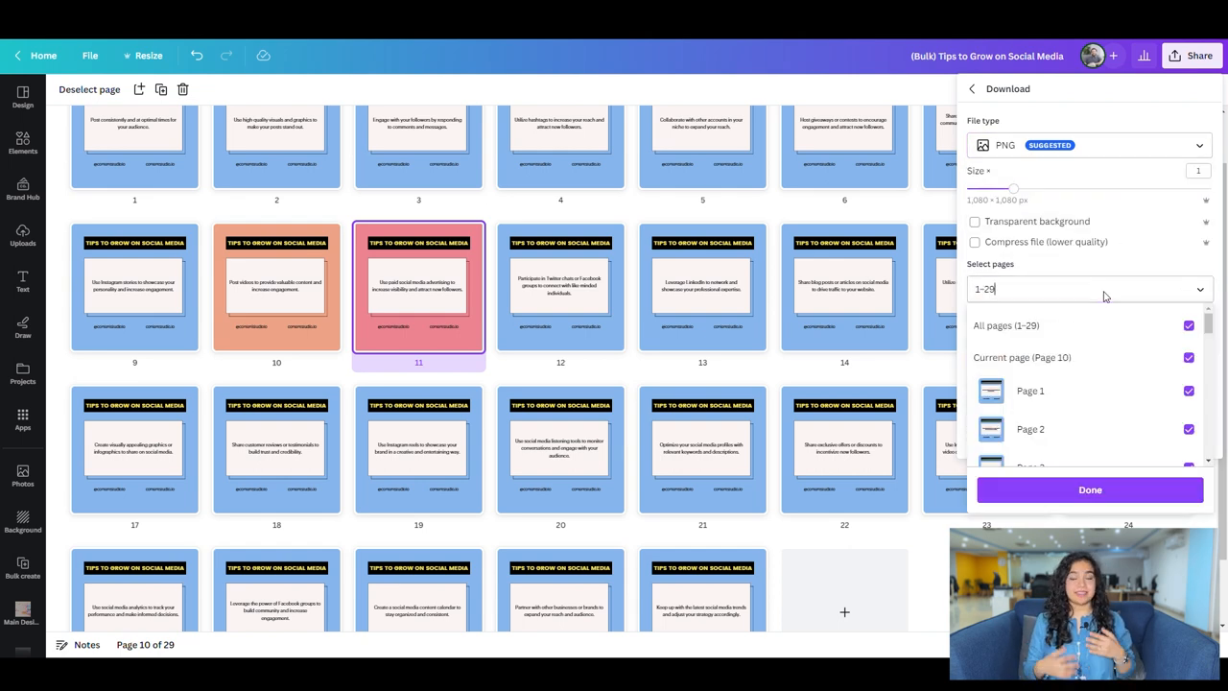
click(1089, 489)
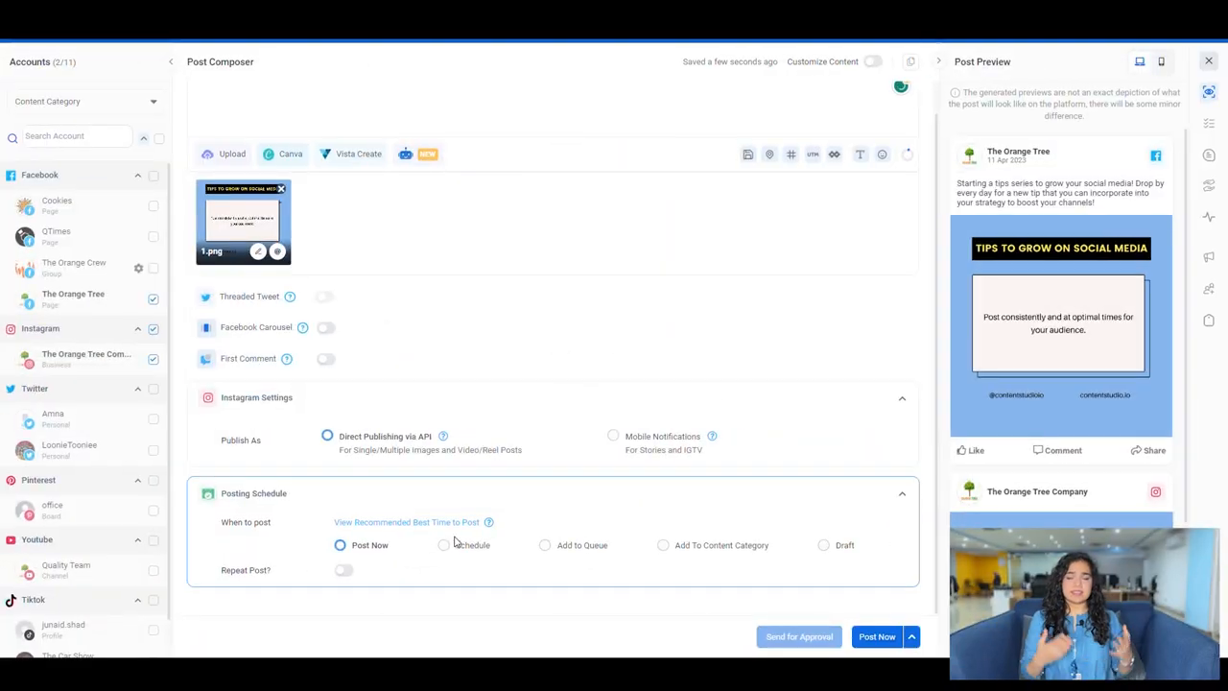
Try Schedule and Add to Queue, settle on Add To Content Category, and show recommended best times to post.
click(441, 545)
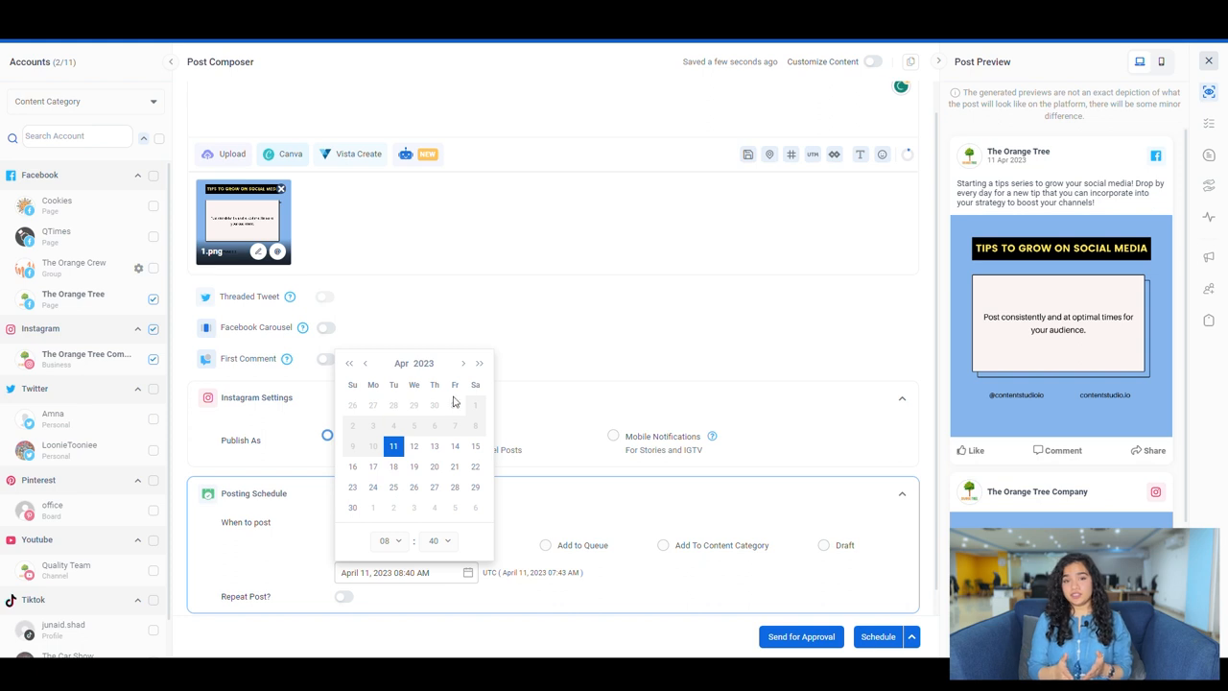
click(544, 545)
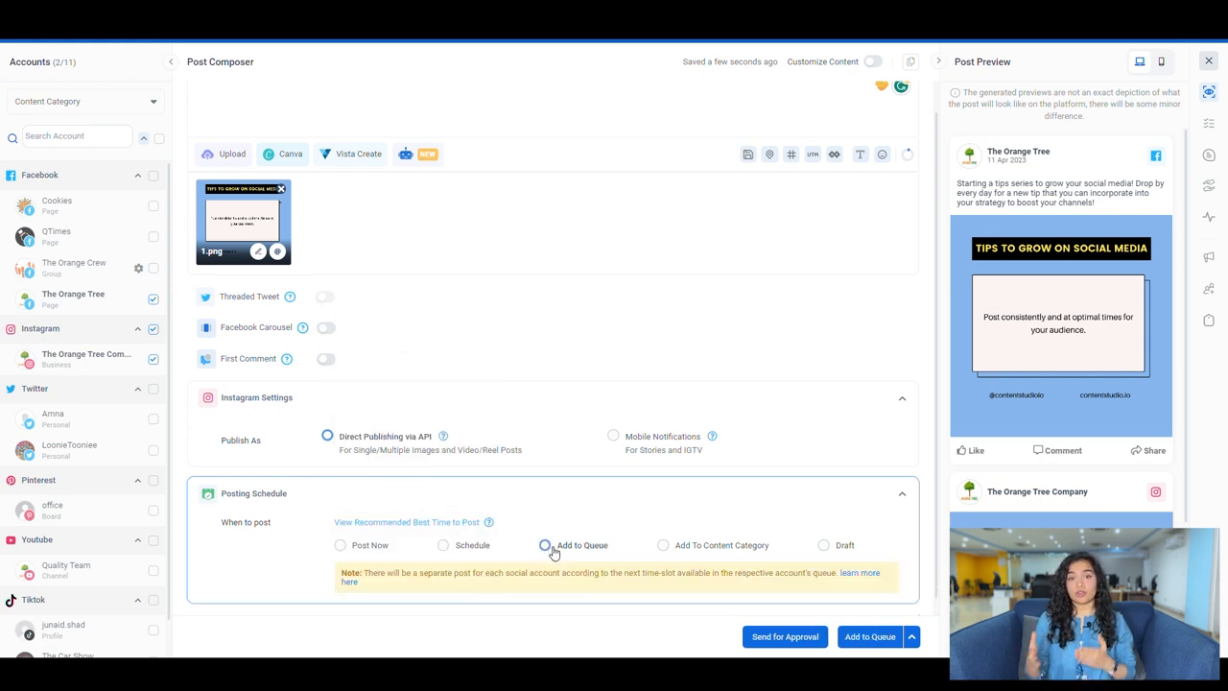
click(664, 564)
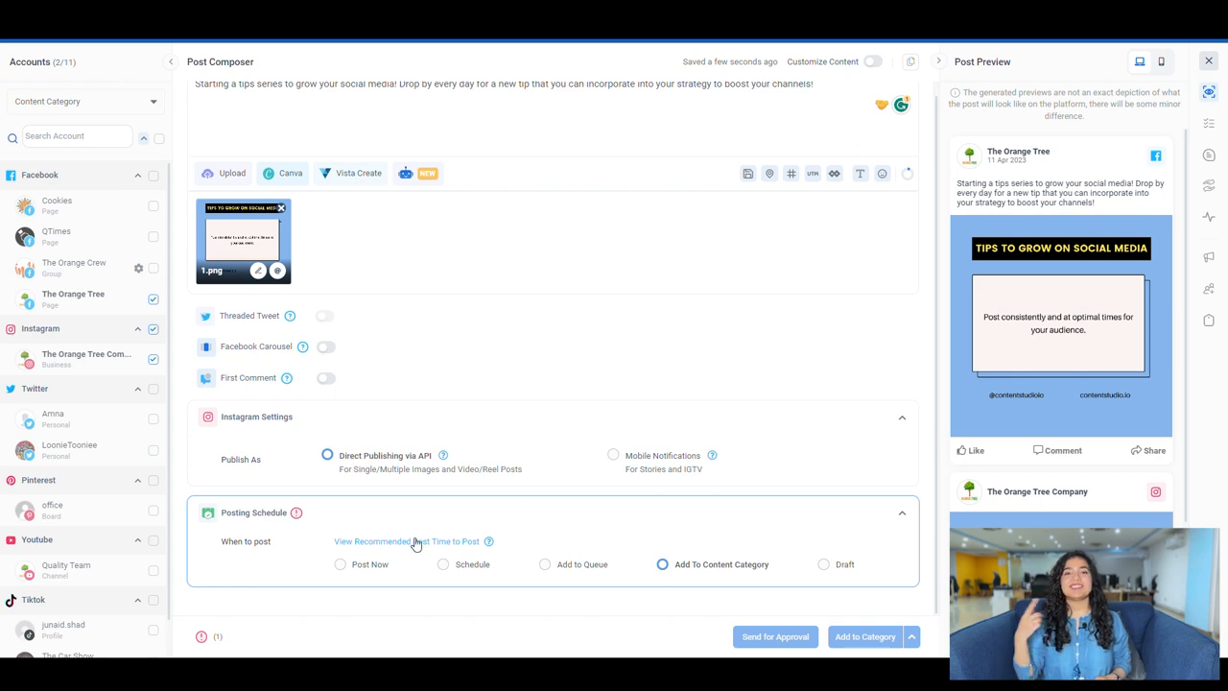
click(407, 541)
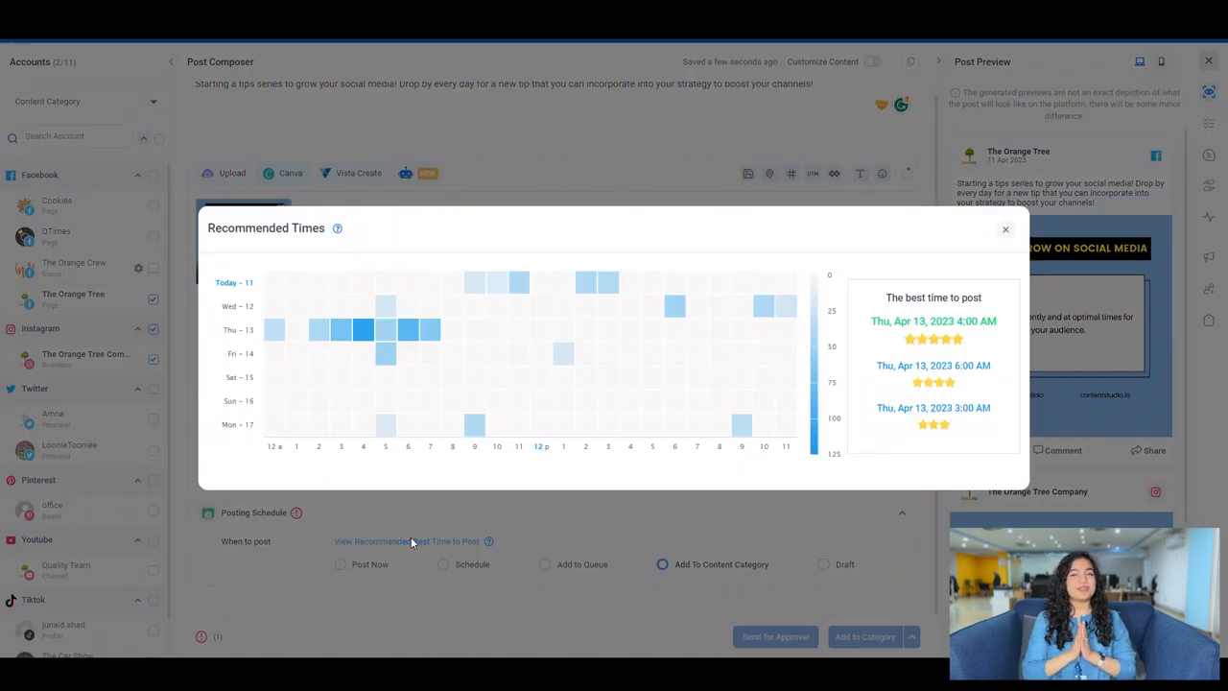
mouse_move(365, 330)
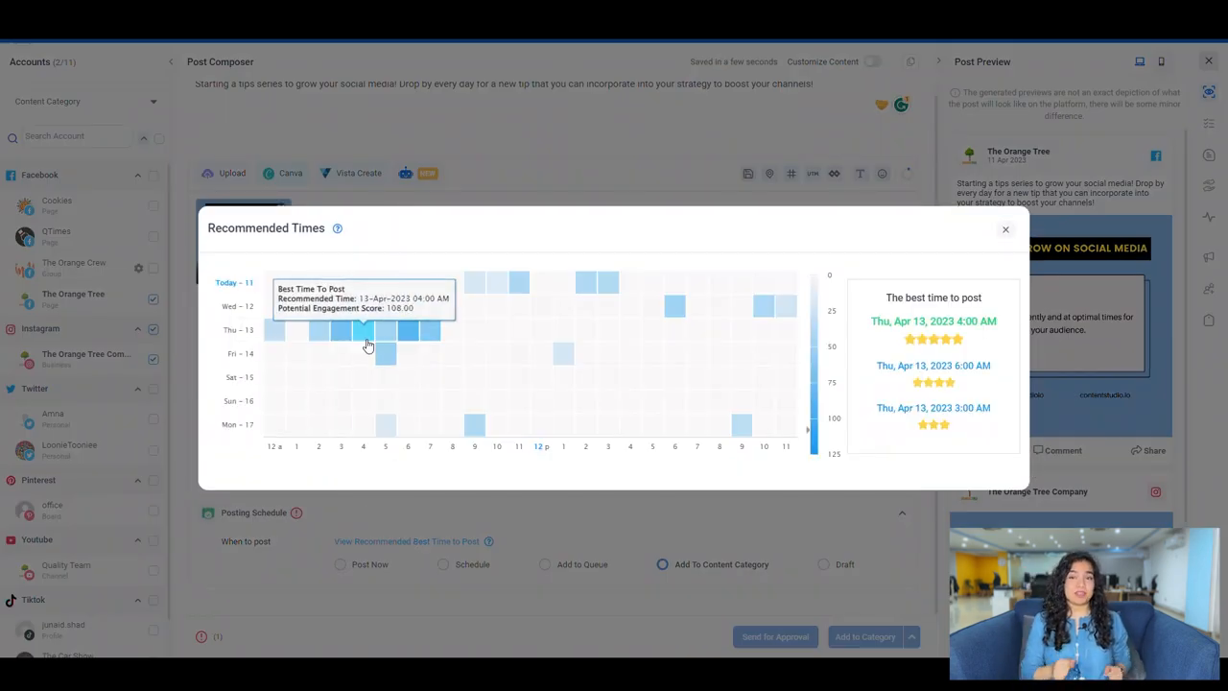